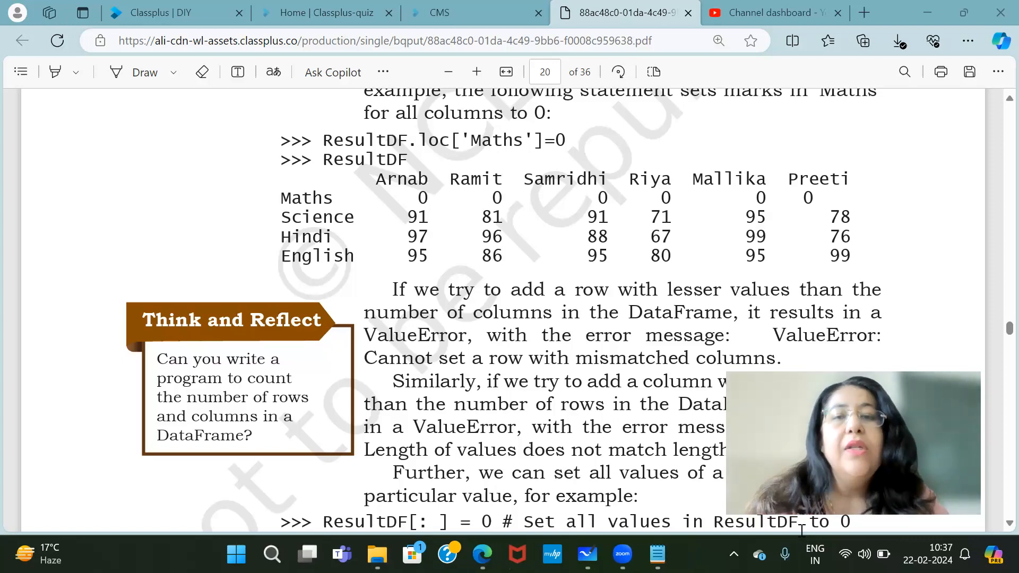
Scroll the PDF to page 21's 'Deleting Rows or Columns from a DataFrame' heading and ResultDF table
scroll(down, 3)
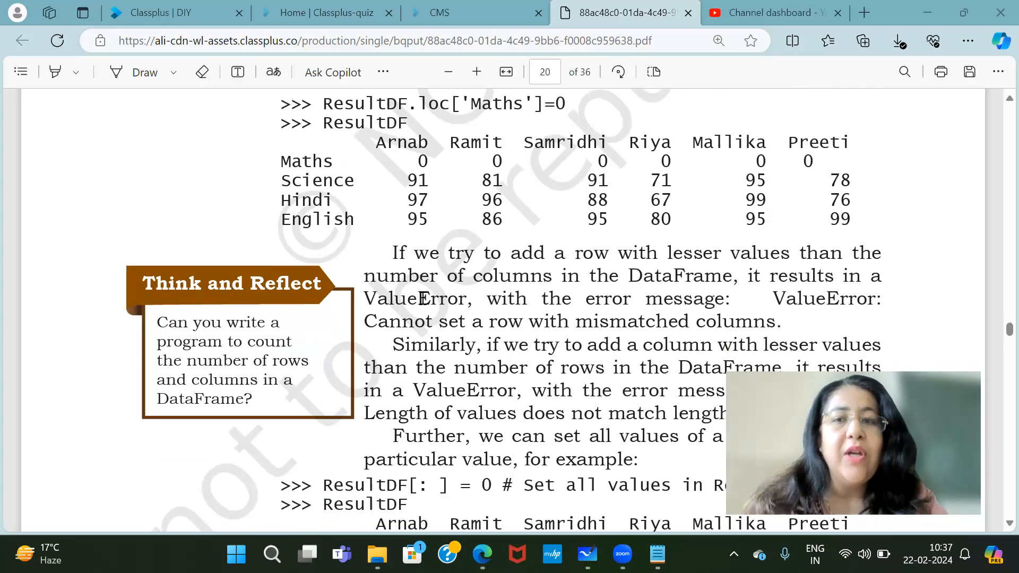
scroll(down, 3)
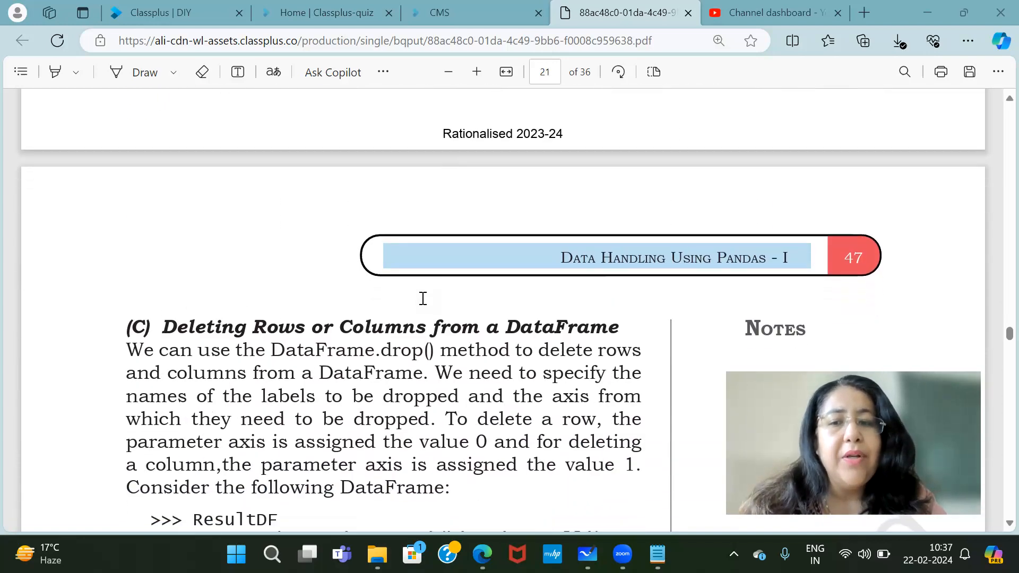
scroll(down, 3)
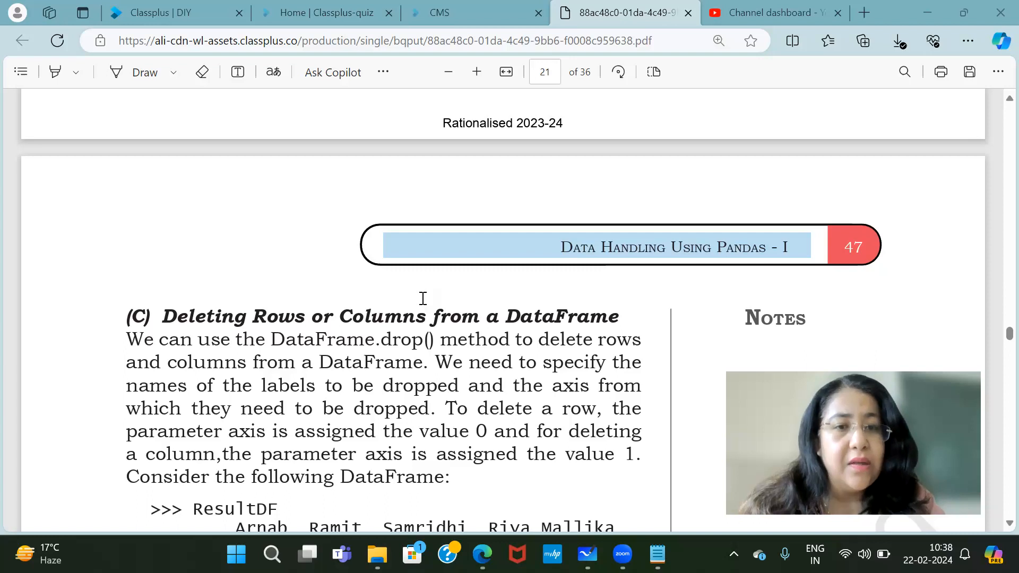
scroll(down, 3)
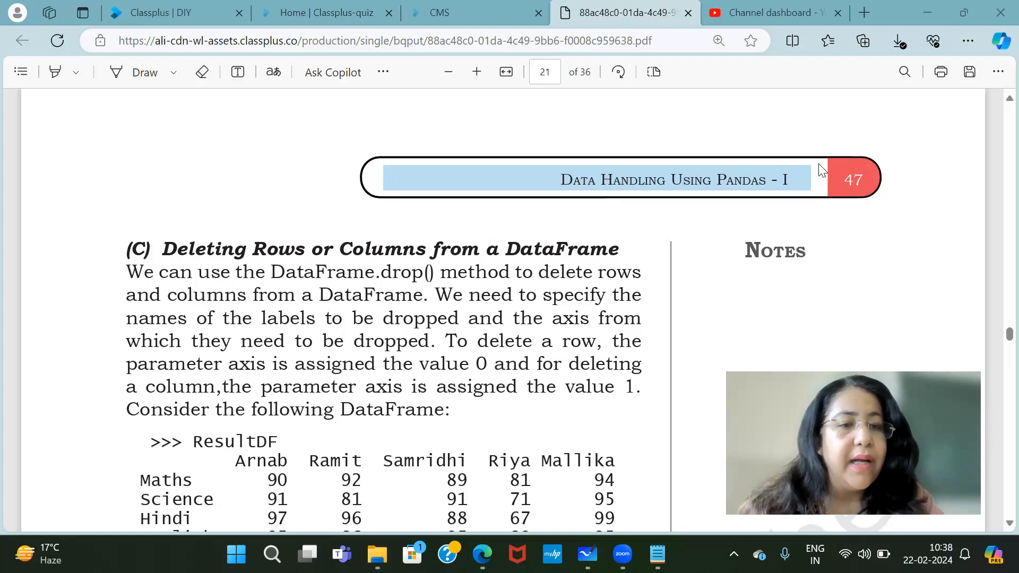
Scroll down to the drop('Science', axis=0) example and its output table without the Science row
scroll(down, 3)
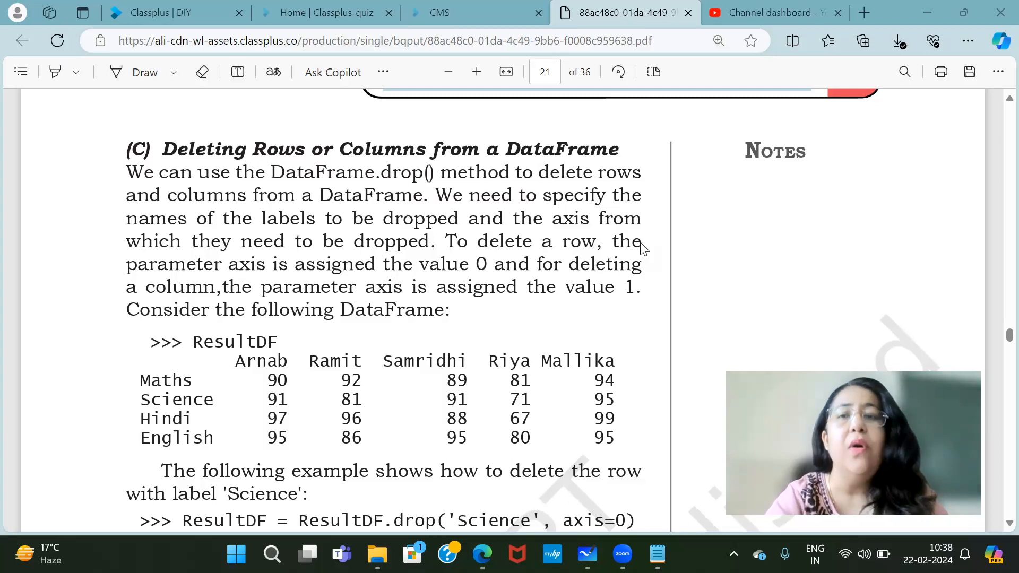
mouse_move(767, 280)
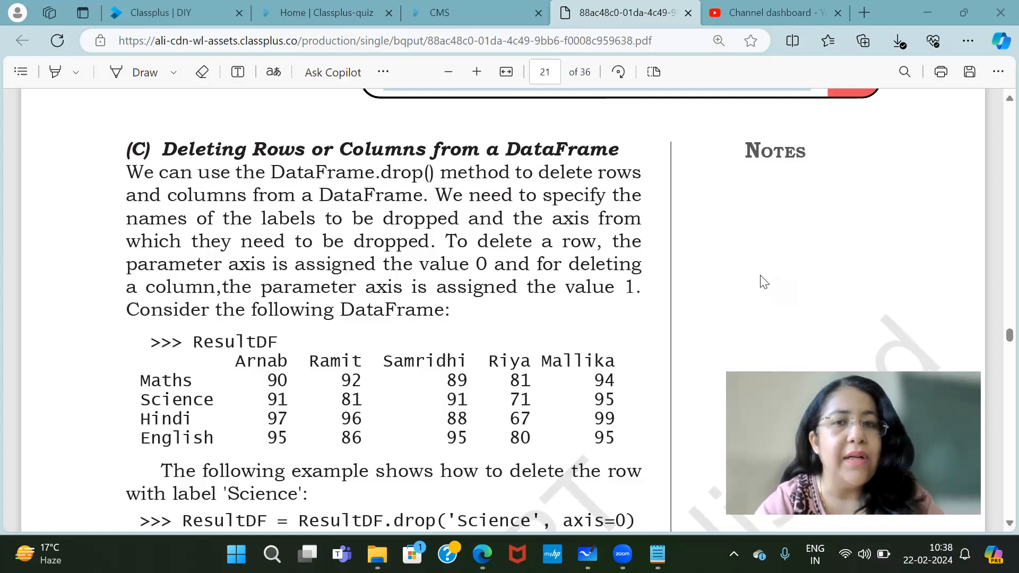
mouse_move(734, 280)
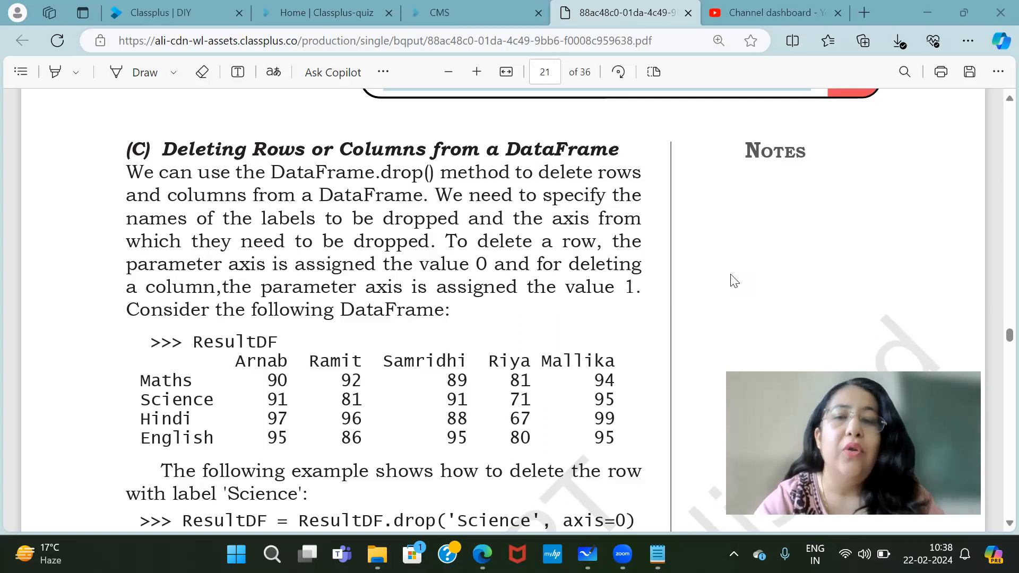
mouse_move(592, 343)
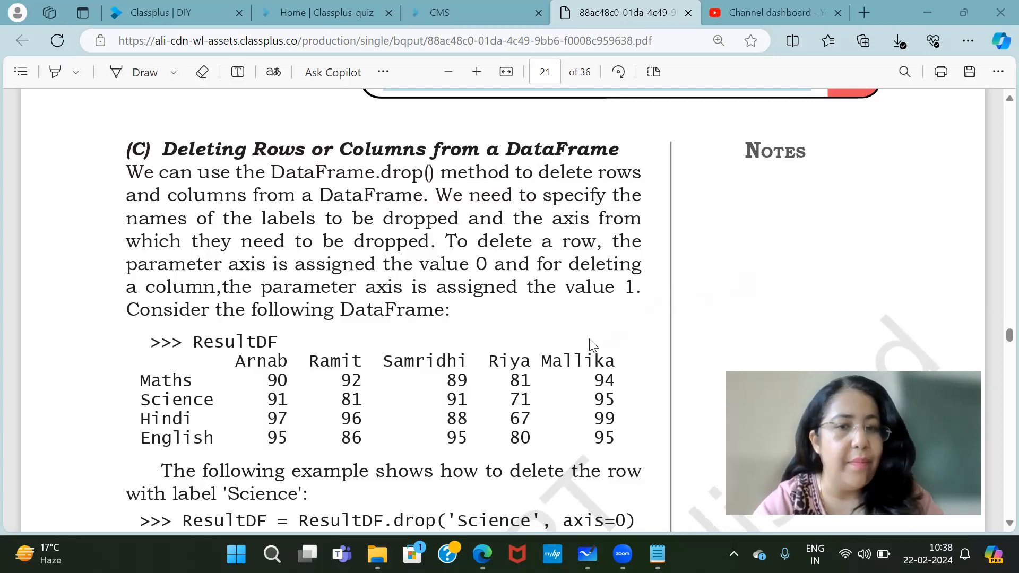
scroll(down, 3)
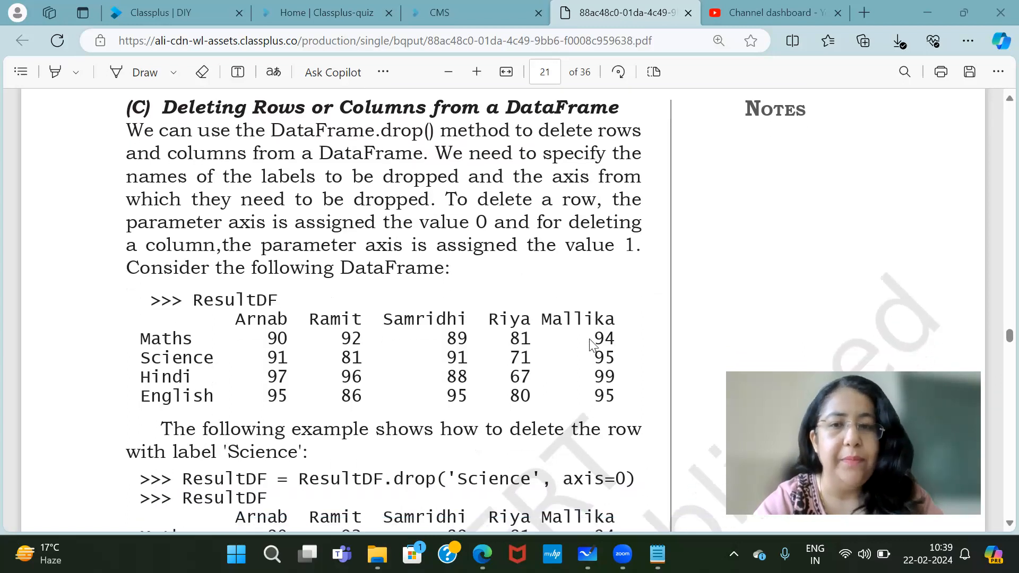
scroll(down, 3)
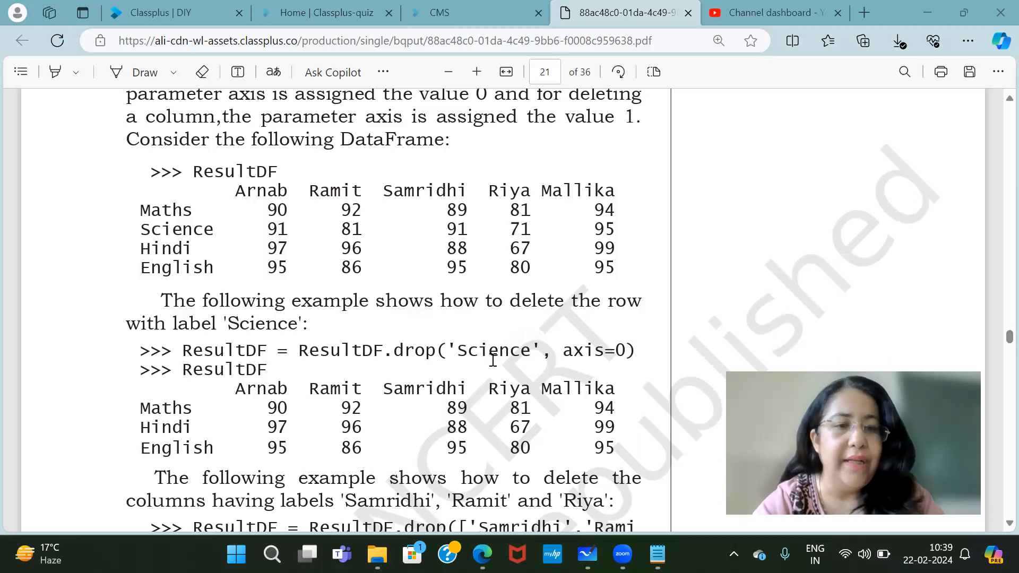
mouse_move(300, 351)
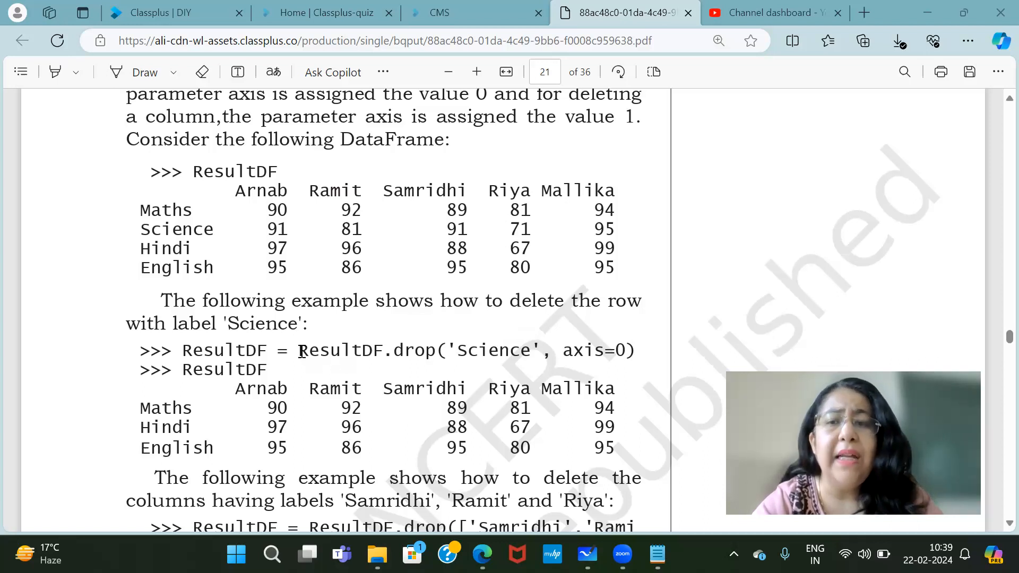
Highlight ResultDF.drop( briefly, then scroll to the axis=1 example dropping Samridhi, Ramit and Riya
drag(299, 349, 437, 350)
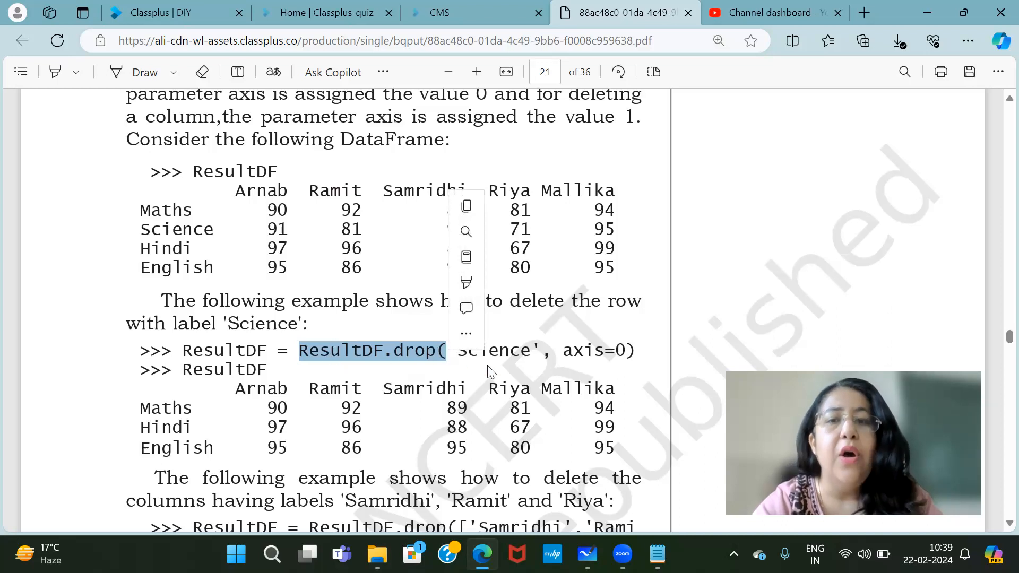
click(227, 229)
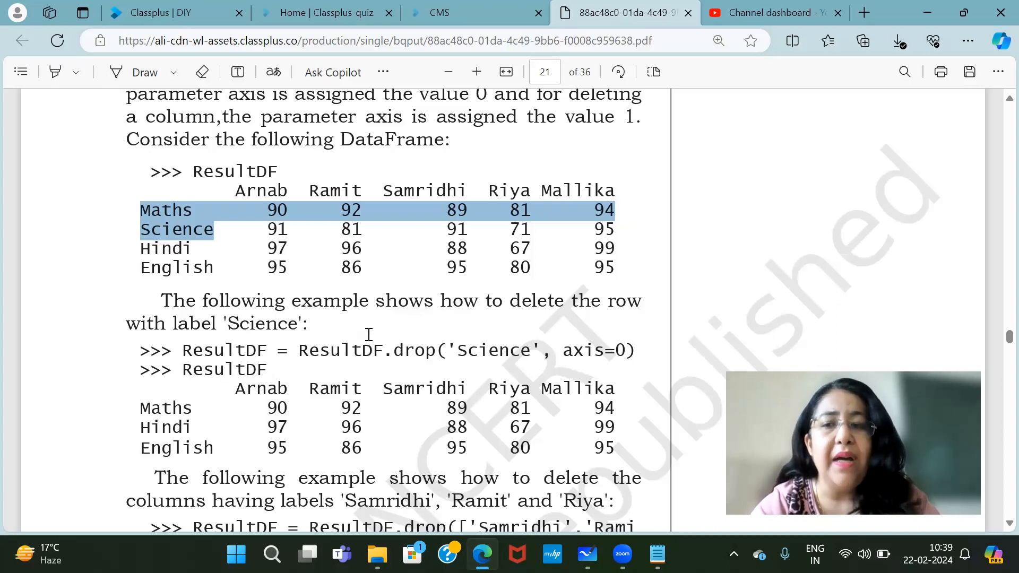
mouse_move(273, 387)
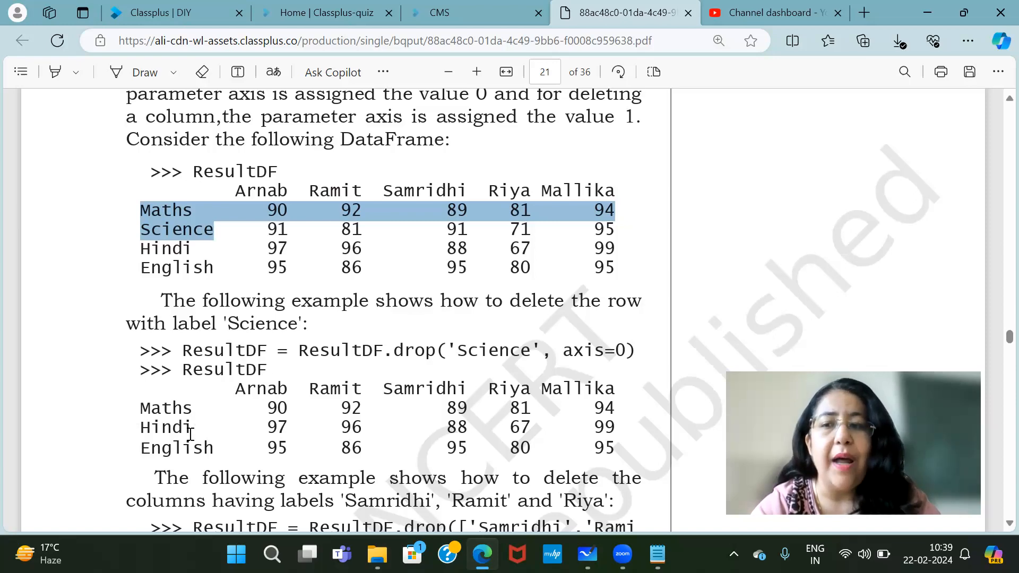
scroll(down, 3)
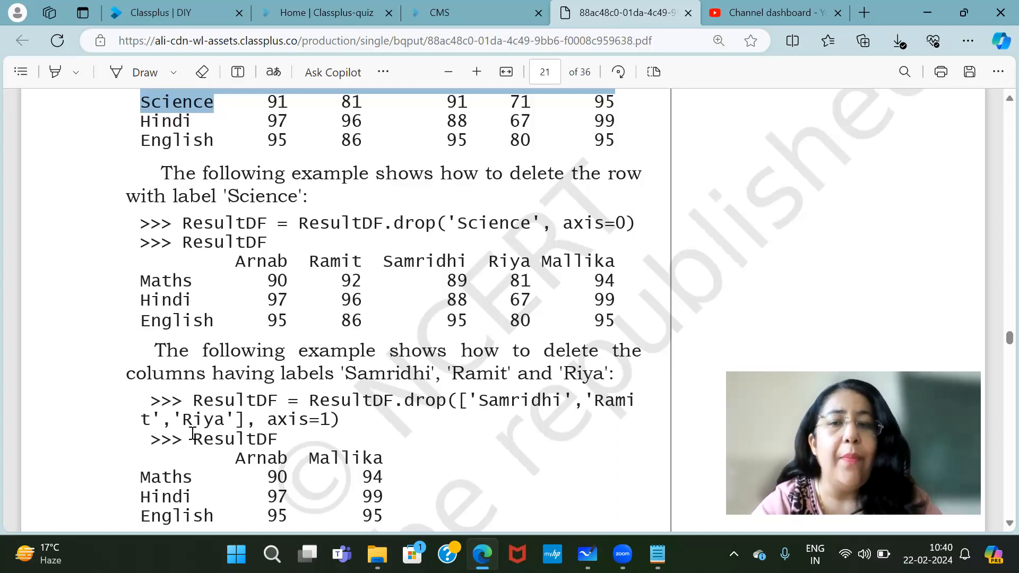
Scroll down to the duplicate 'Hindi' rows example with its drop('Hindi', axis=0) statement
scroll(down, 3)
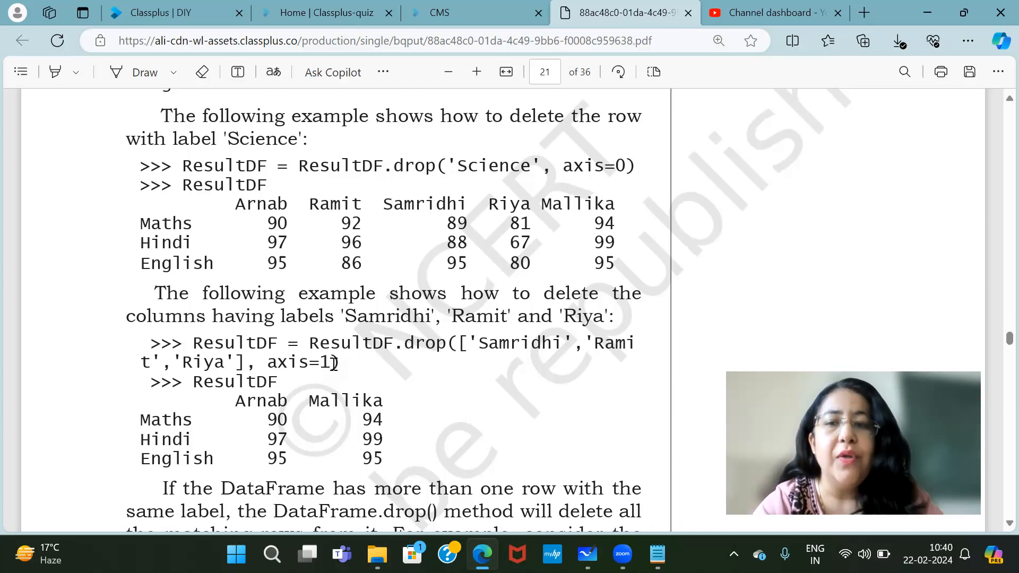
scroll(down, 3)
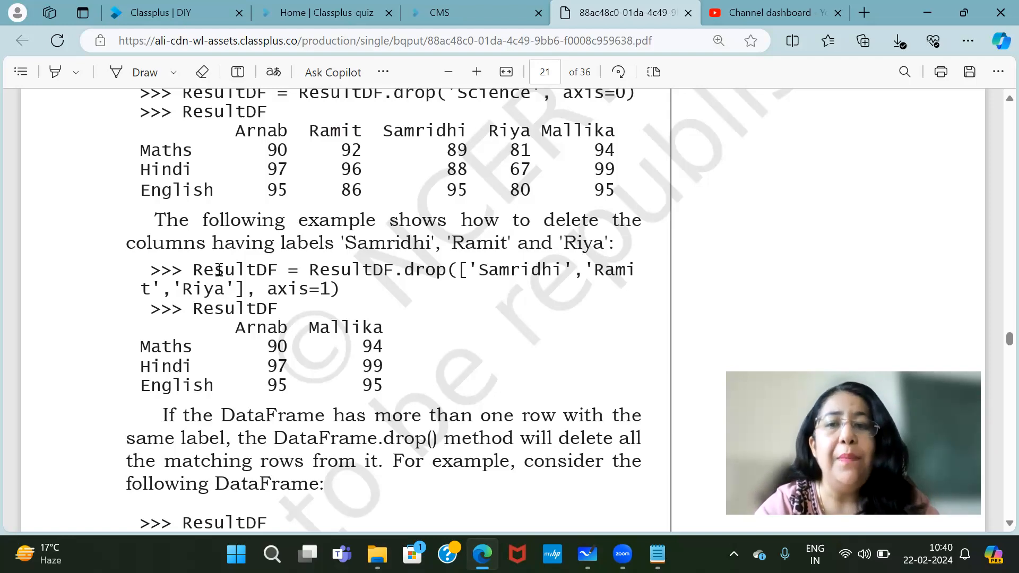
scroll(down, 3)
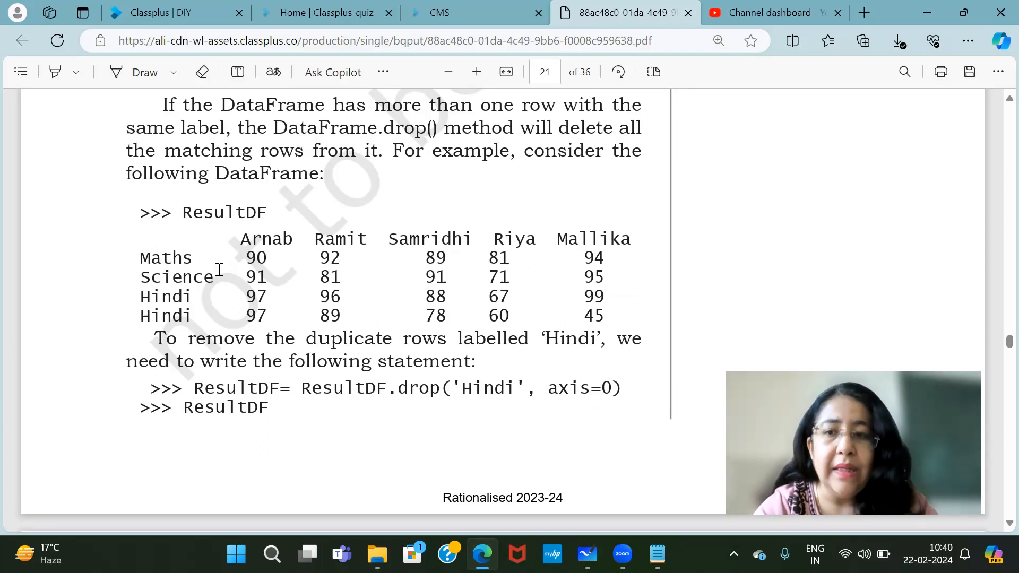
mouse_move(422, 334)
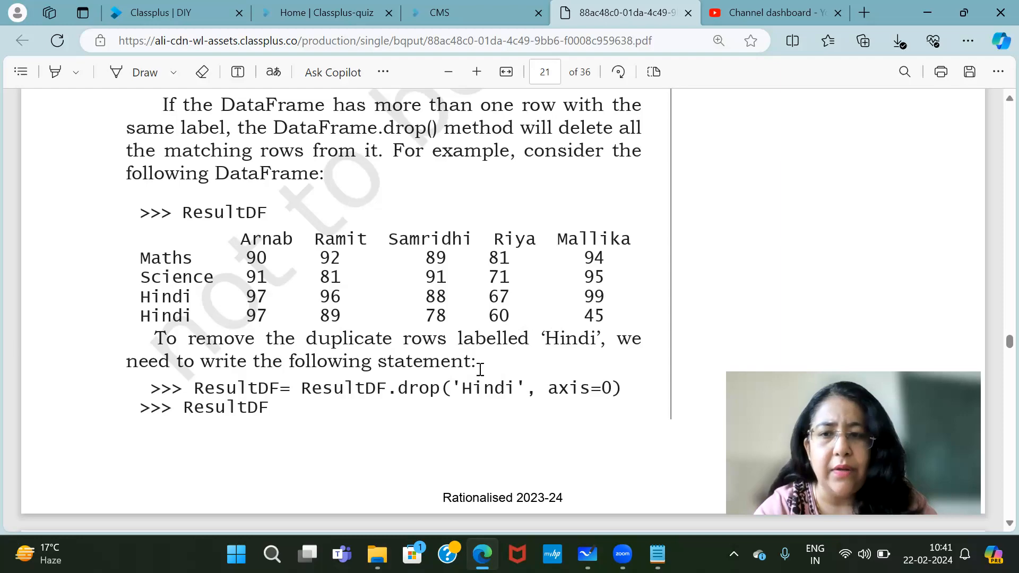
Scroll to page 22's renaming section, then launch IDLE from Start search and focus the Python shell
scroll(down, 3)
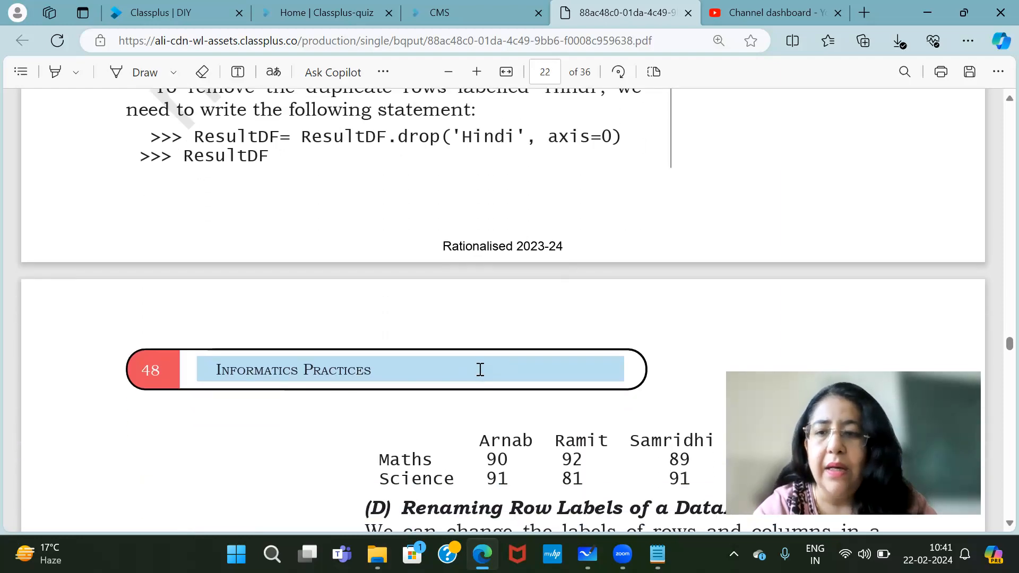
scroll(down, 3)
text(p)
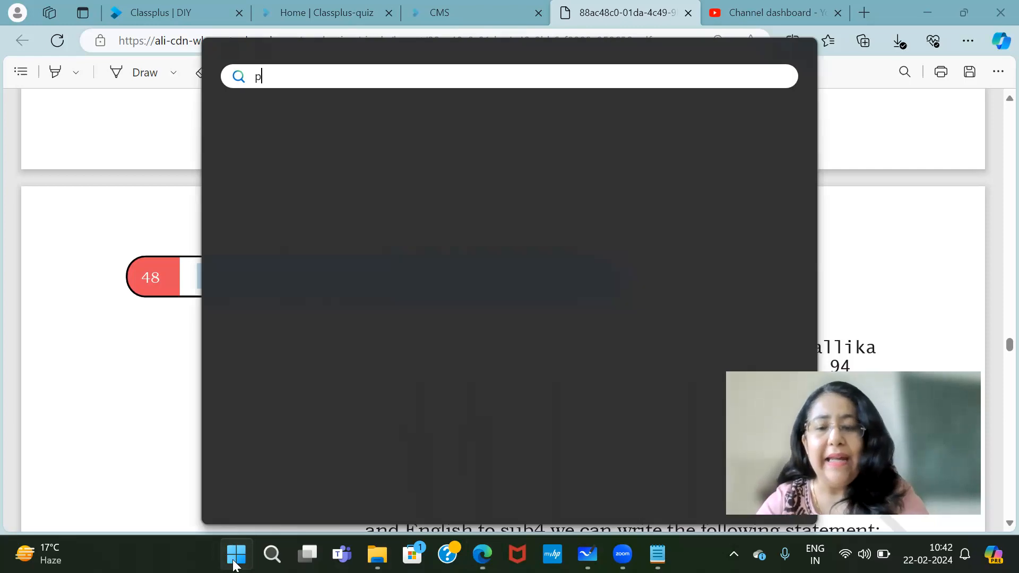
text(yth)
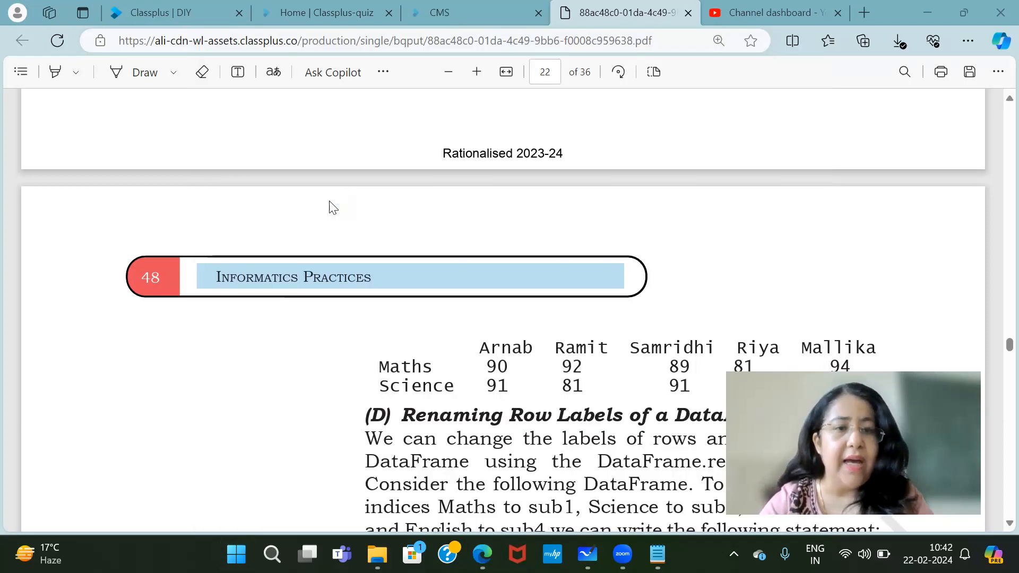
click(656, 554)
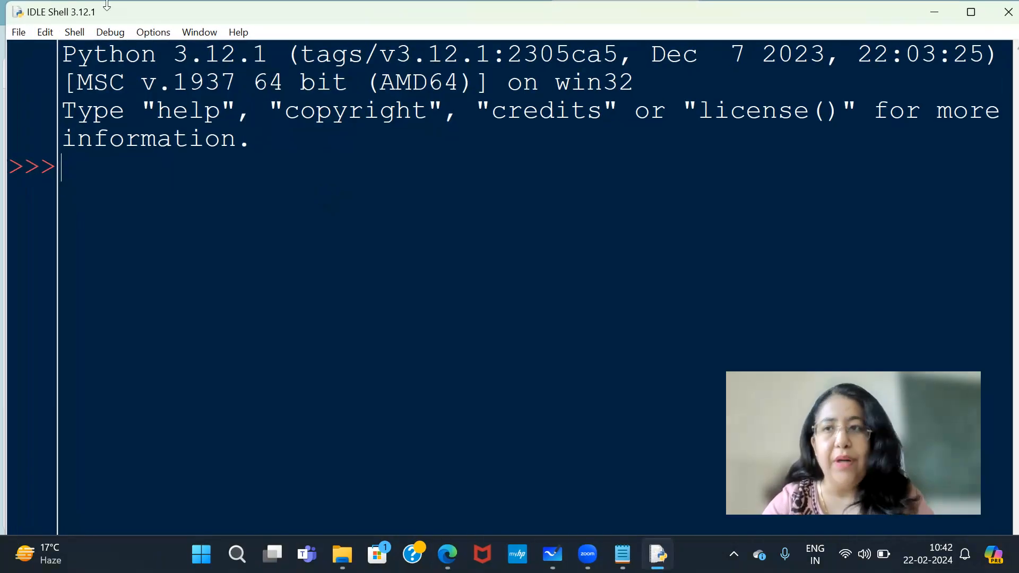
Use the IDLE File menu to open the recent df1.py script in an editor window
click(18, 31)
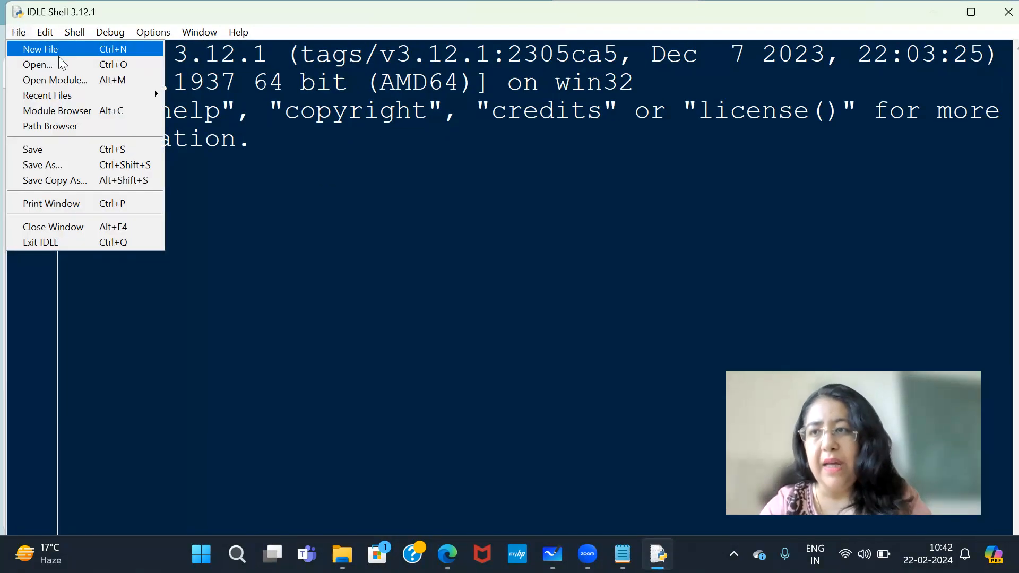
mouse_move(58, 111)
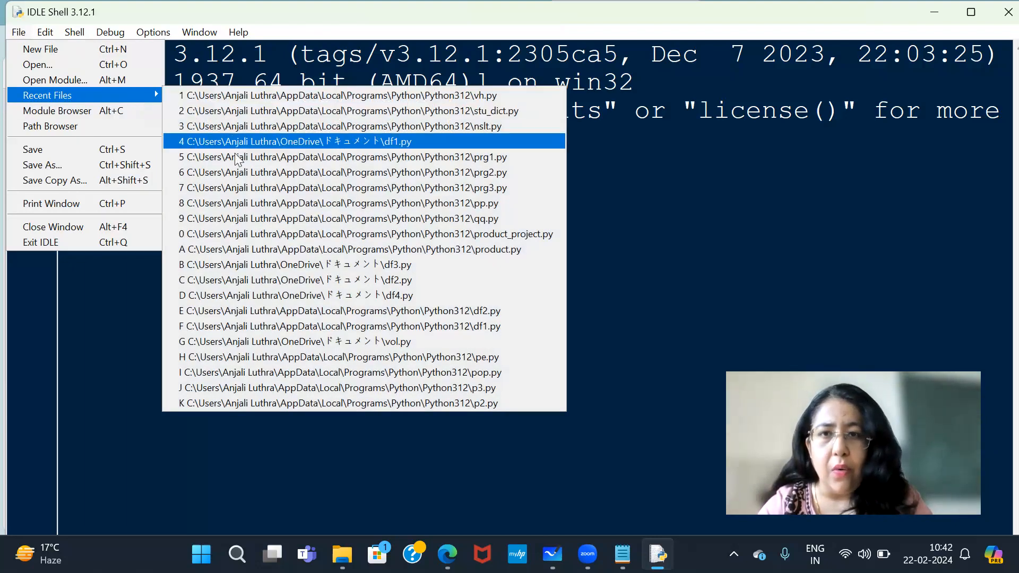
mouse_move(258, 233)
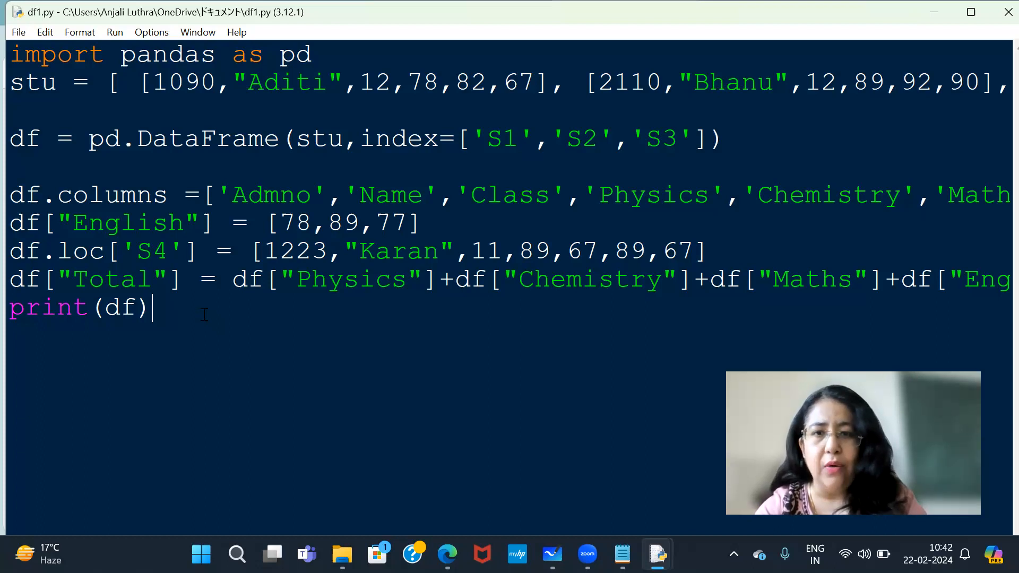
Add df.drop("Physics",axis=1) after the print line and run the script, showing the full table in the Shell
key(enter)
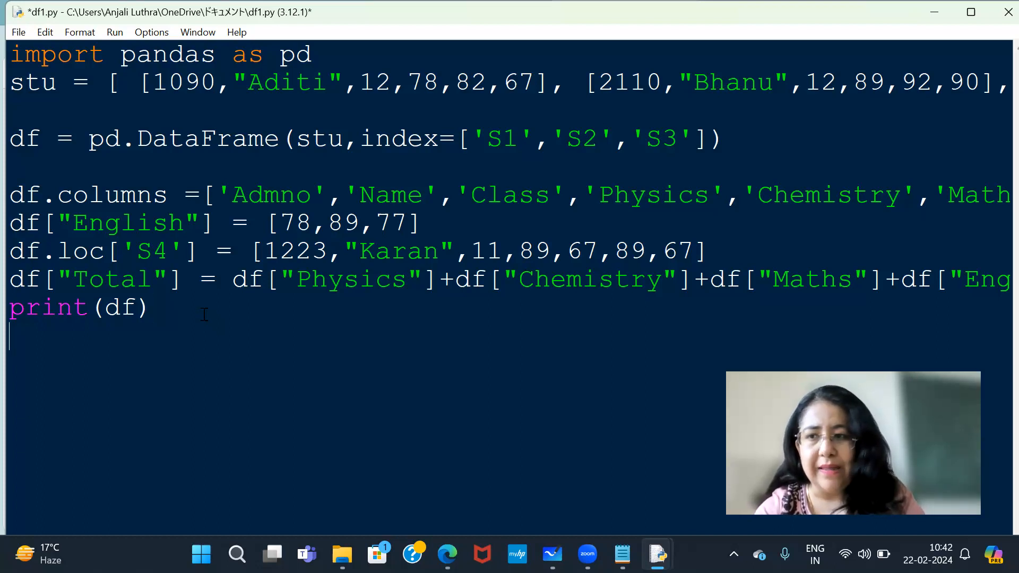
text(df.)
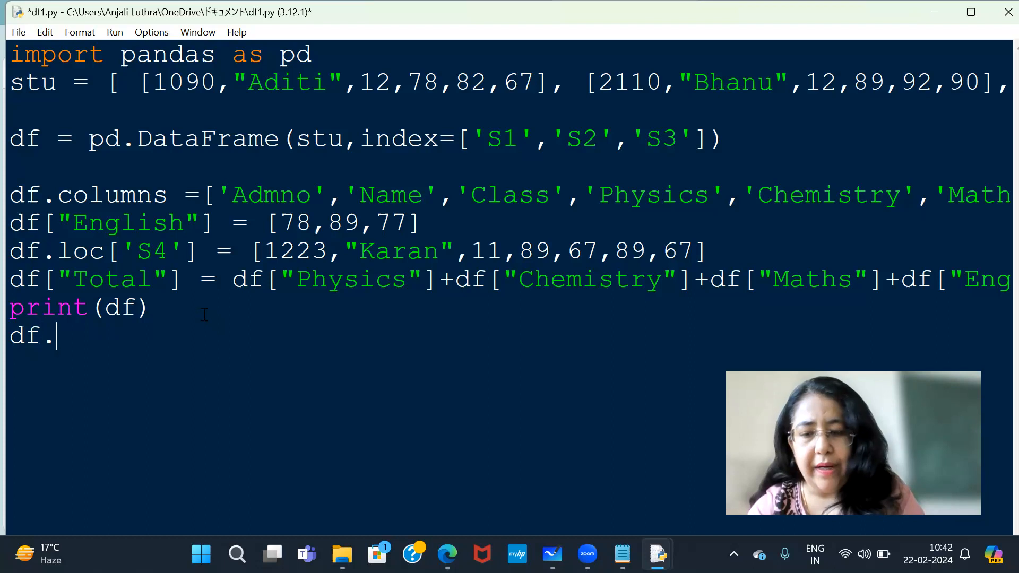
text(drop()
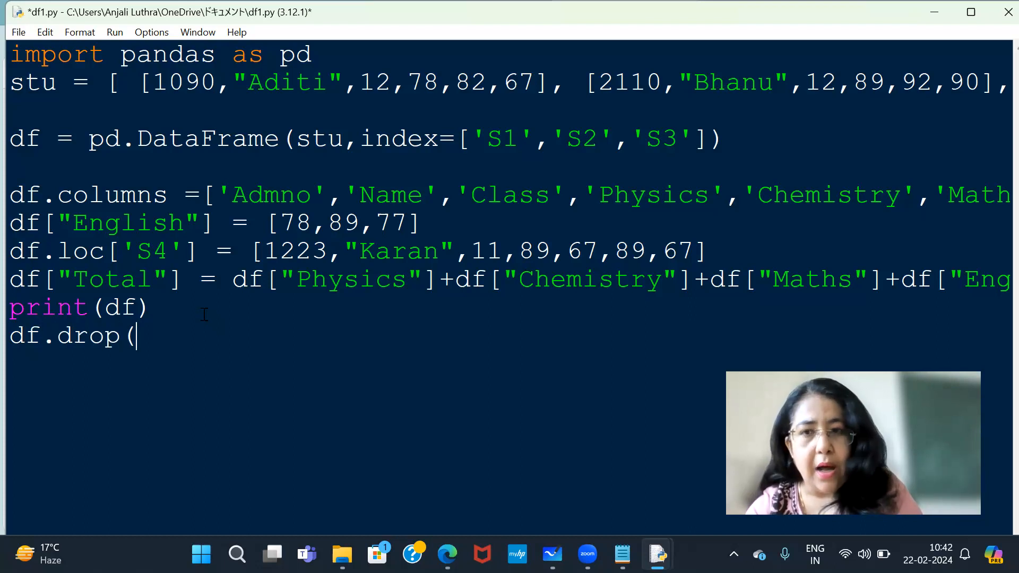
text("Physic)
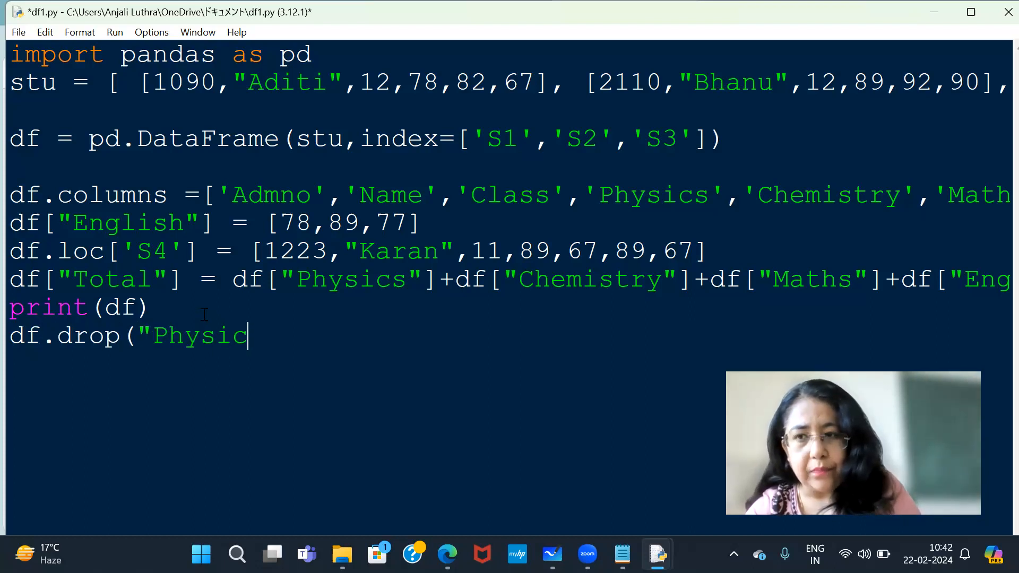
text(s"axis)
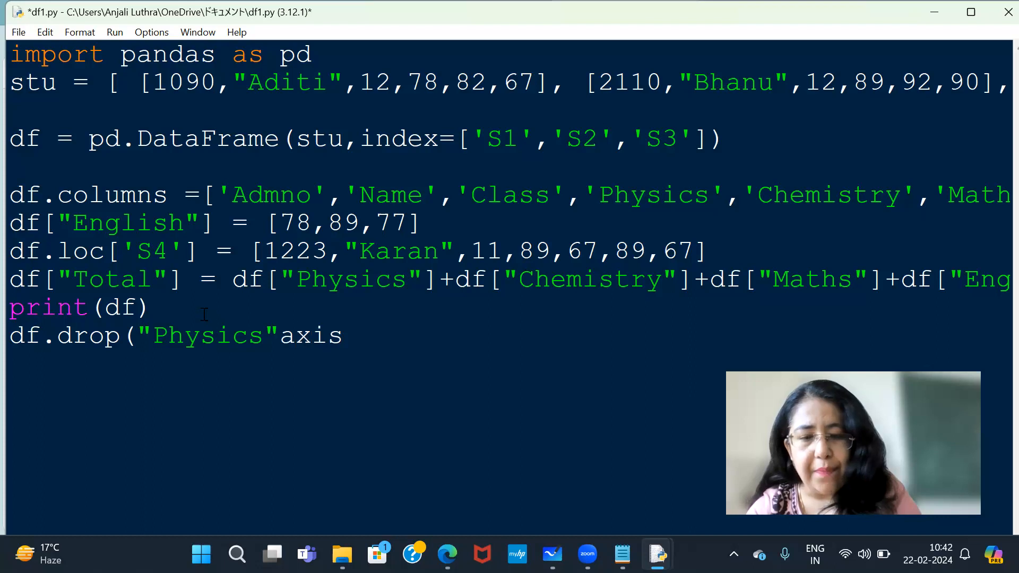
text(=1)
text(print(df))
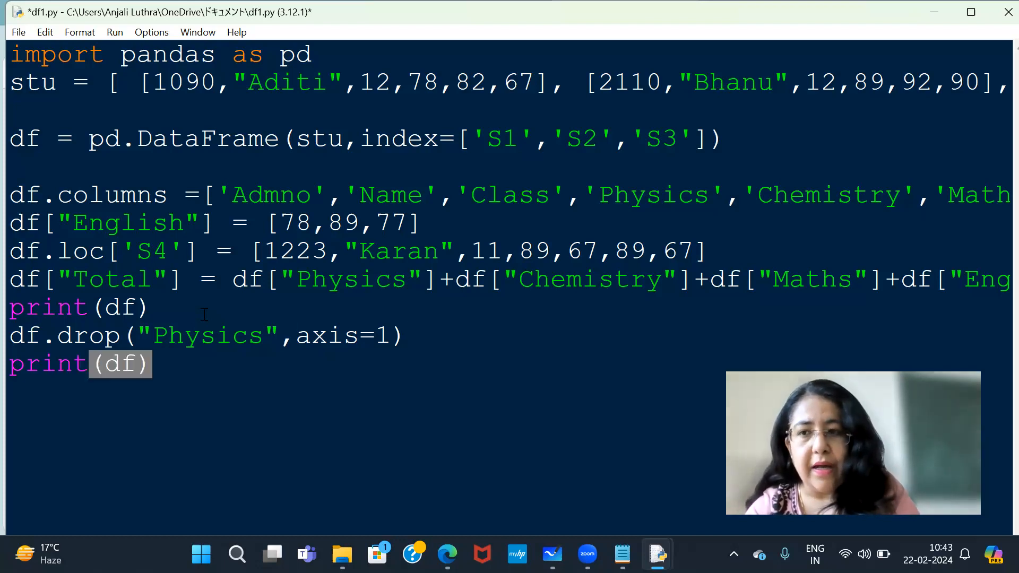
key(F5)
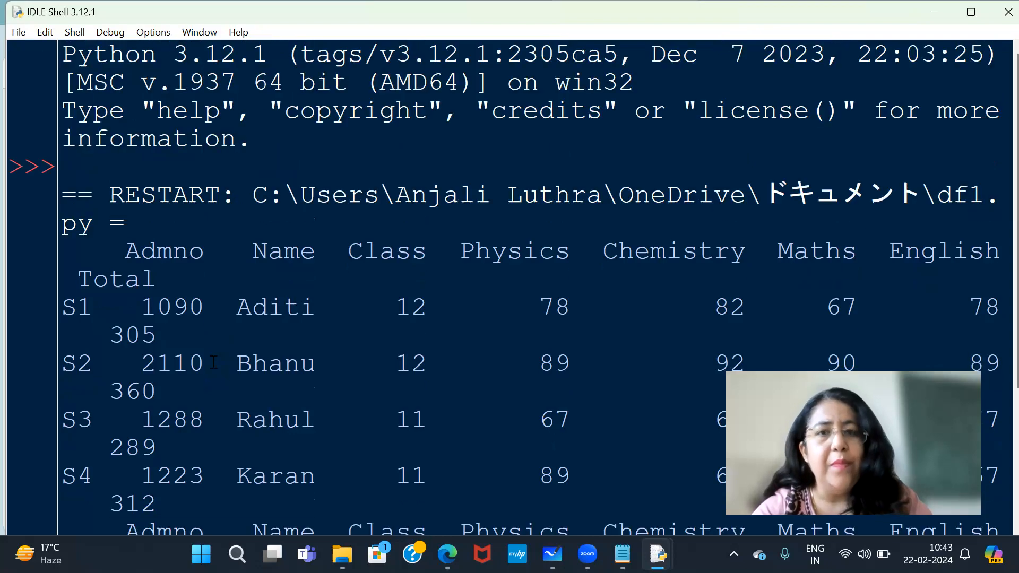
scroll(down, 3)
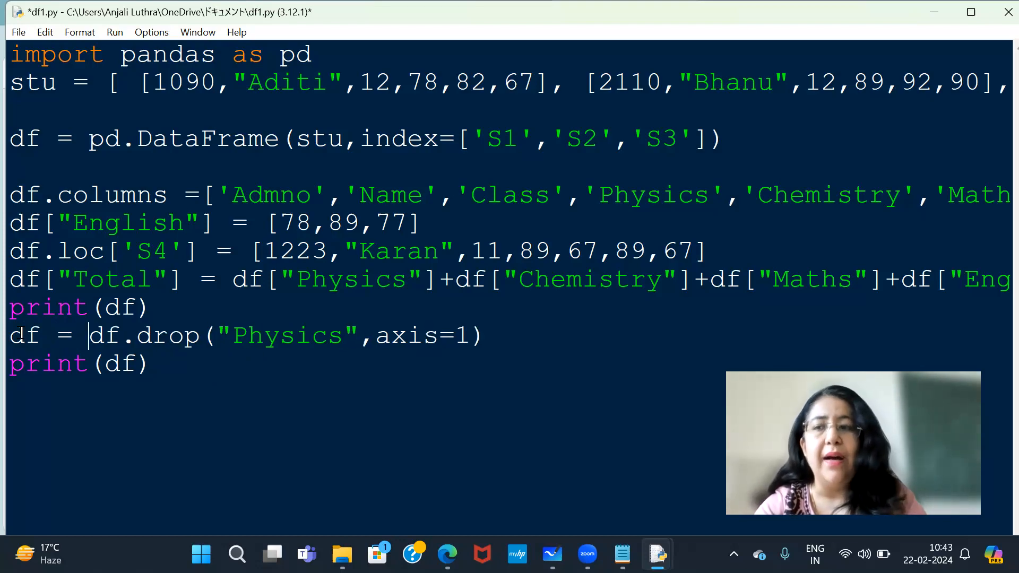
Run the module via Run > Run Module with the df = df.drop(...) reassignment in place
click(115, 32)
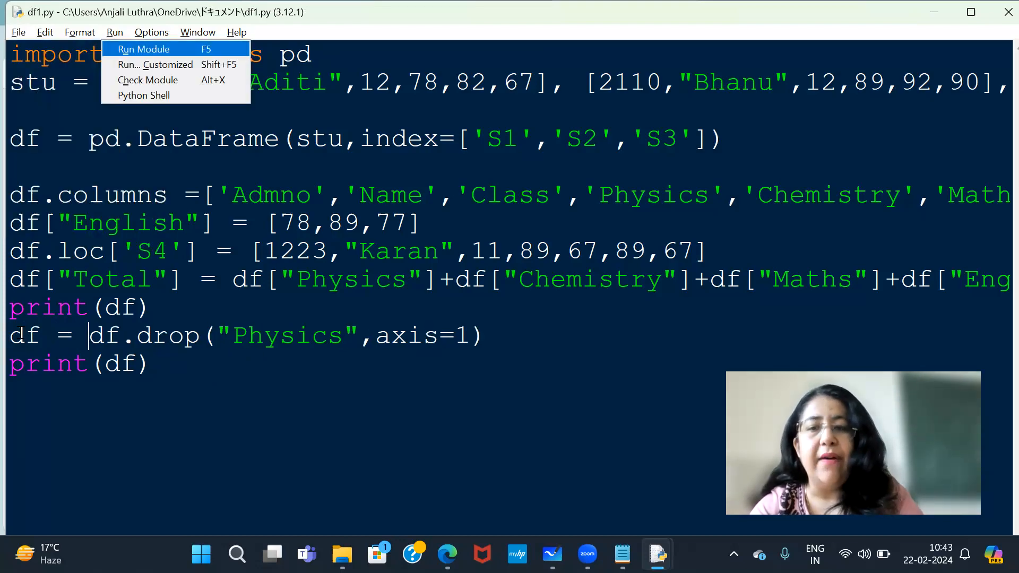
click(143, 49)
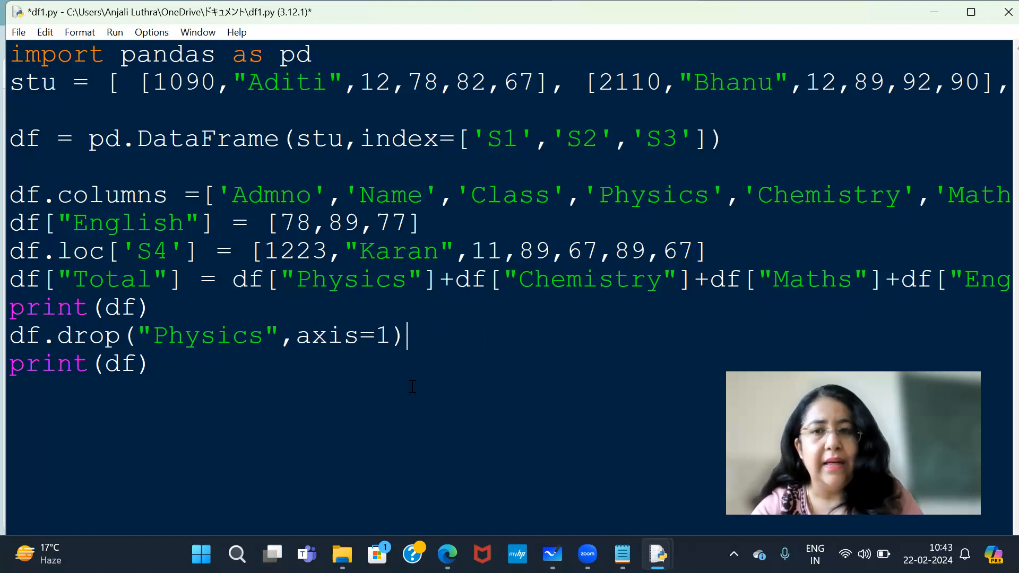
Add inplace=True to the df.drop("Physics", axis=1) call and save the script
text(inp)
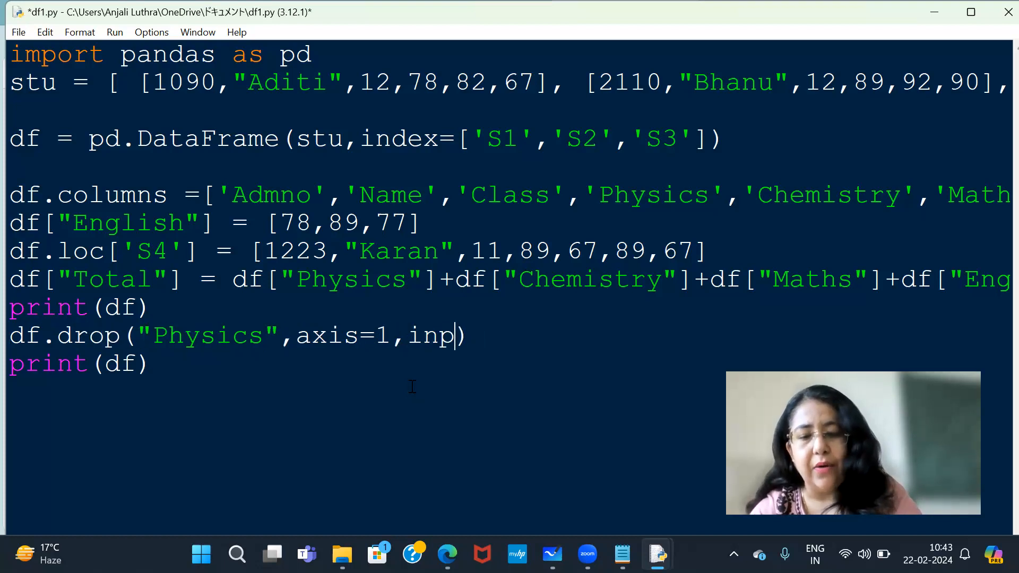
text(lace=True)
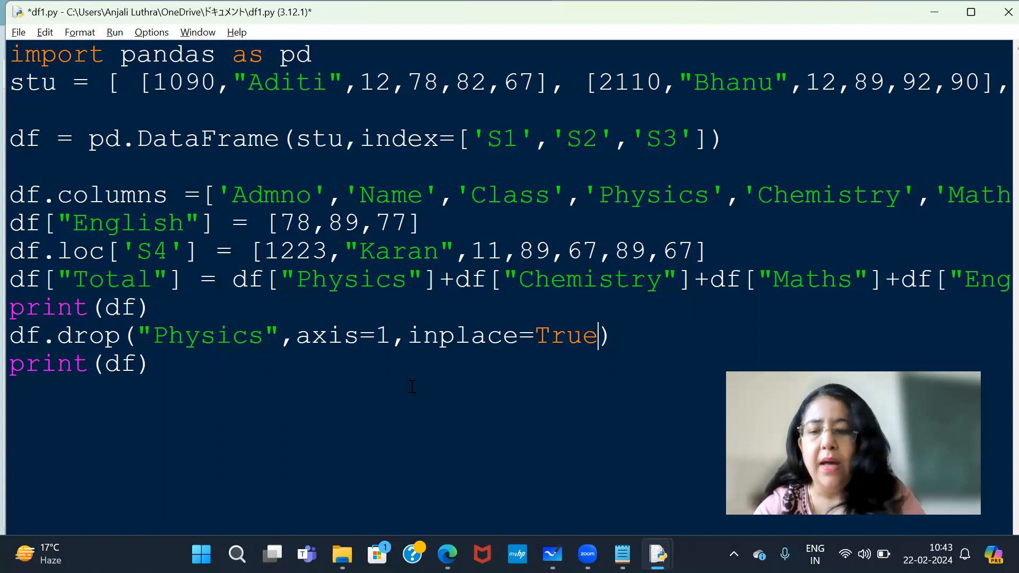
key(ctrl+s)
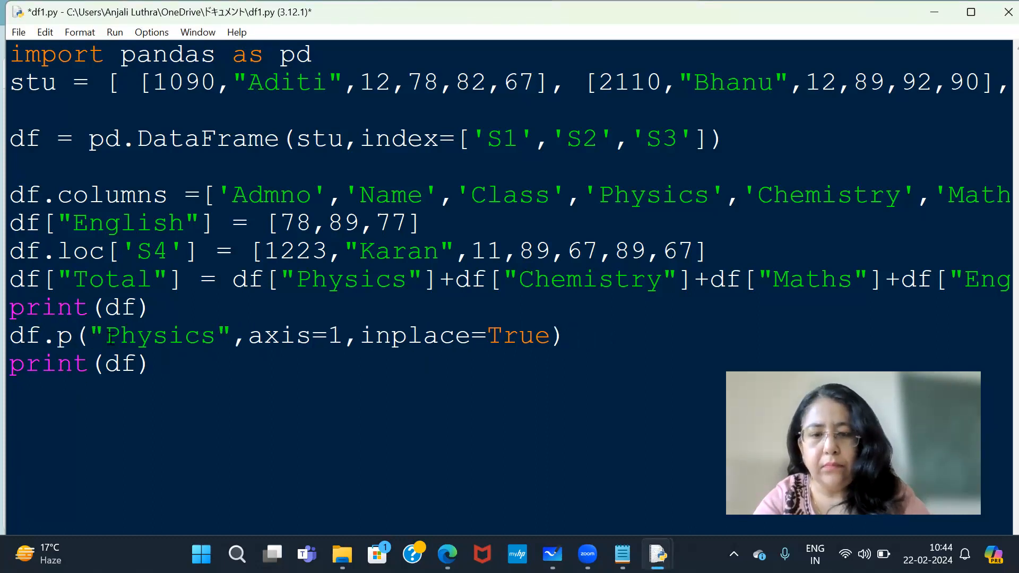
Change the line to df.pop("Physics") and run, printing the table without the Physics column
text(op)
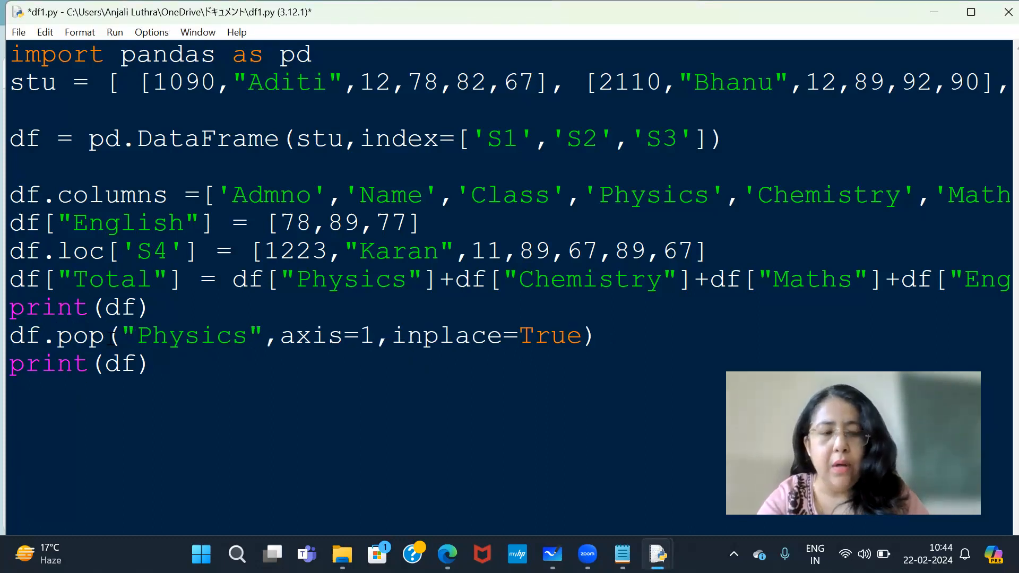
key(Backspace)
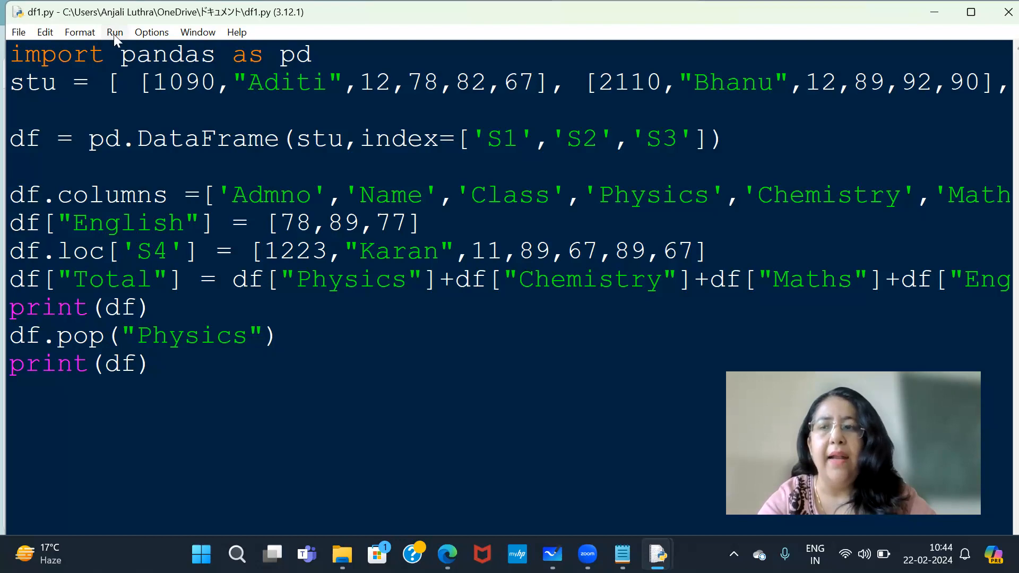
key(F5)
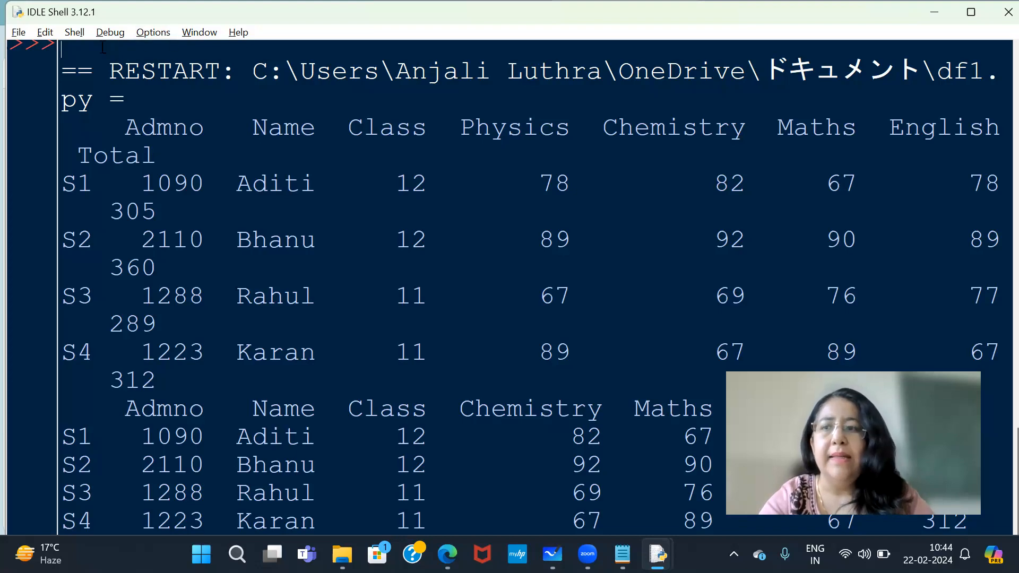
mouse_move(198, 32)
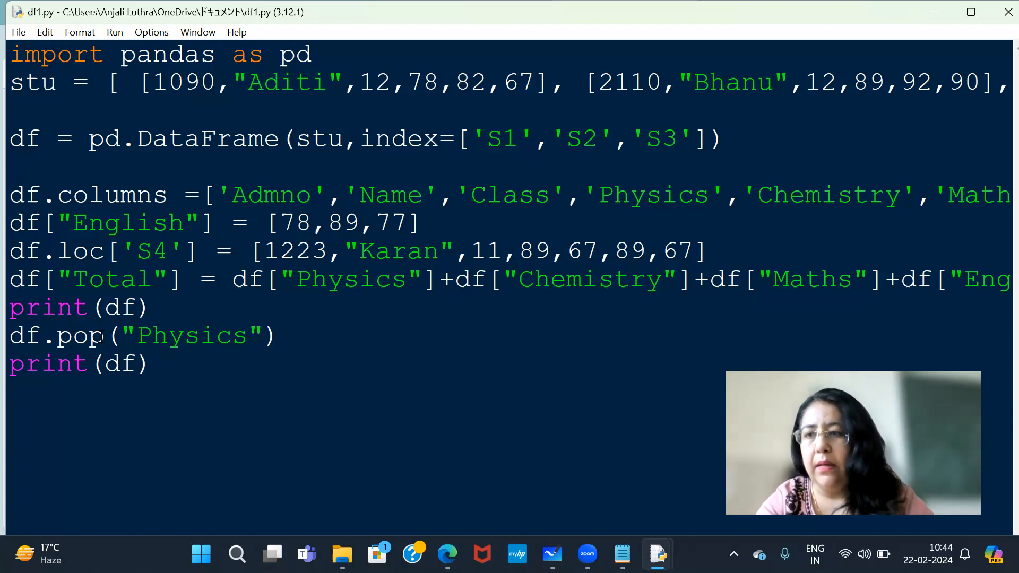
Replace the pop line with del df["Physics"] and rerun the script in IDLE
key(Backspace)
text(del df[)
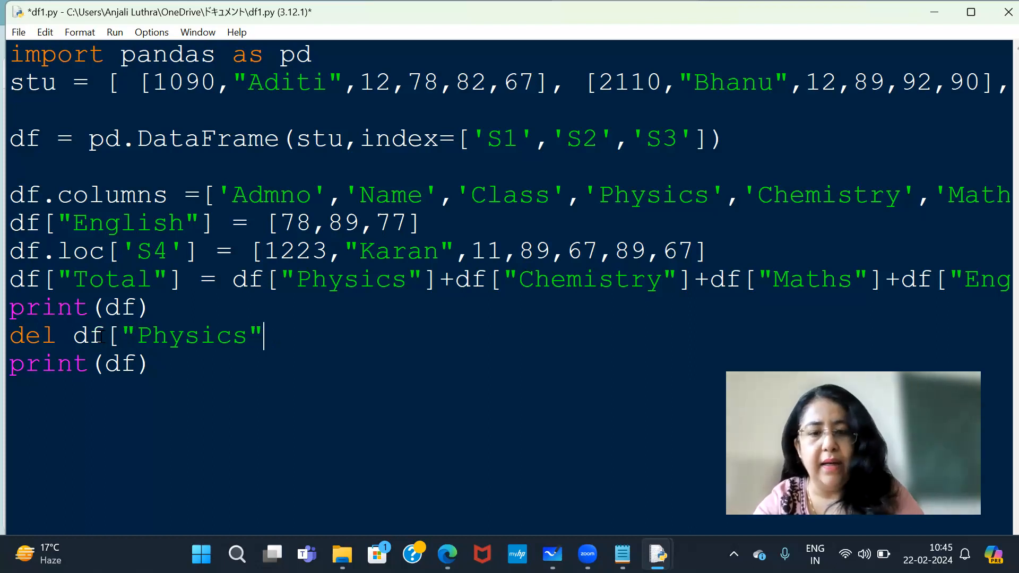
text(])
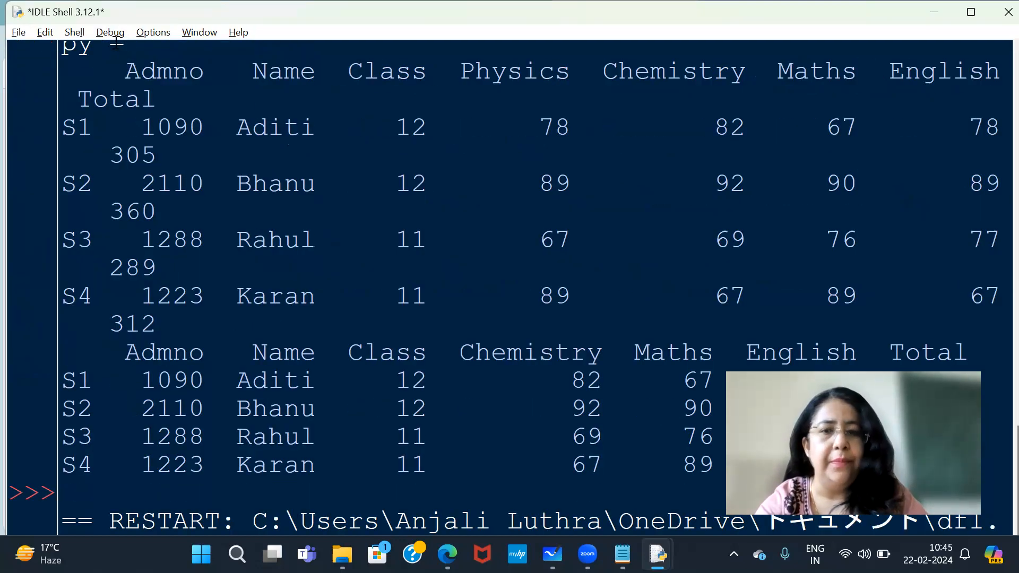
scroll(down, 3)
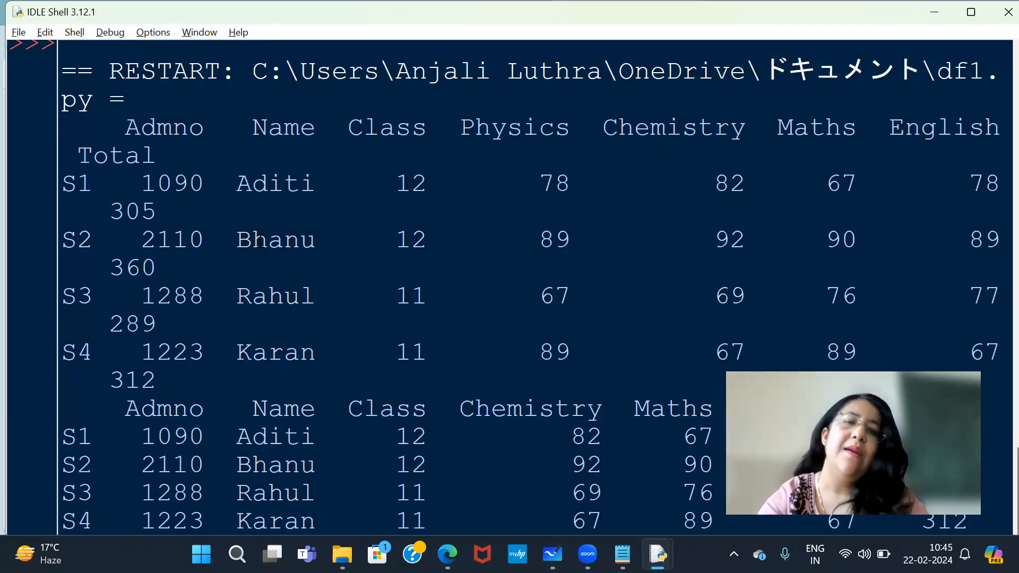